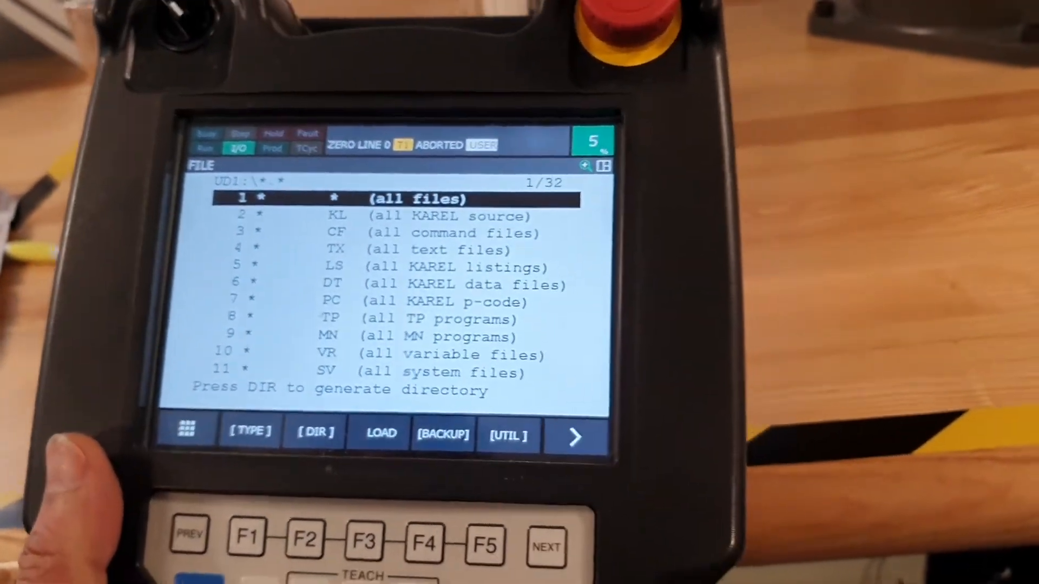
Go to the File screen and open its UTIL functions to make a USB directory.
key(menu)
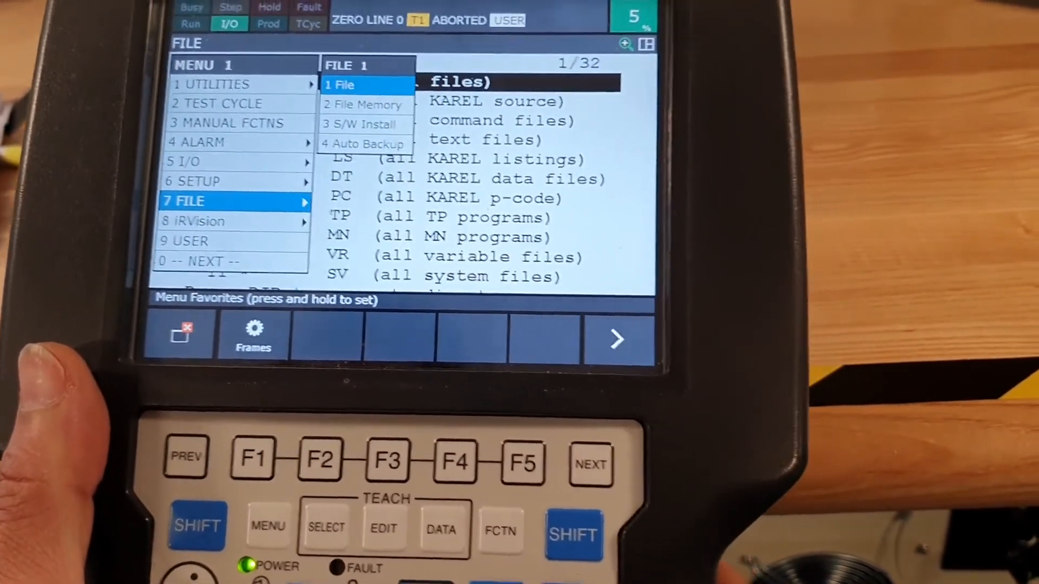
click(339, 85)
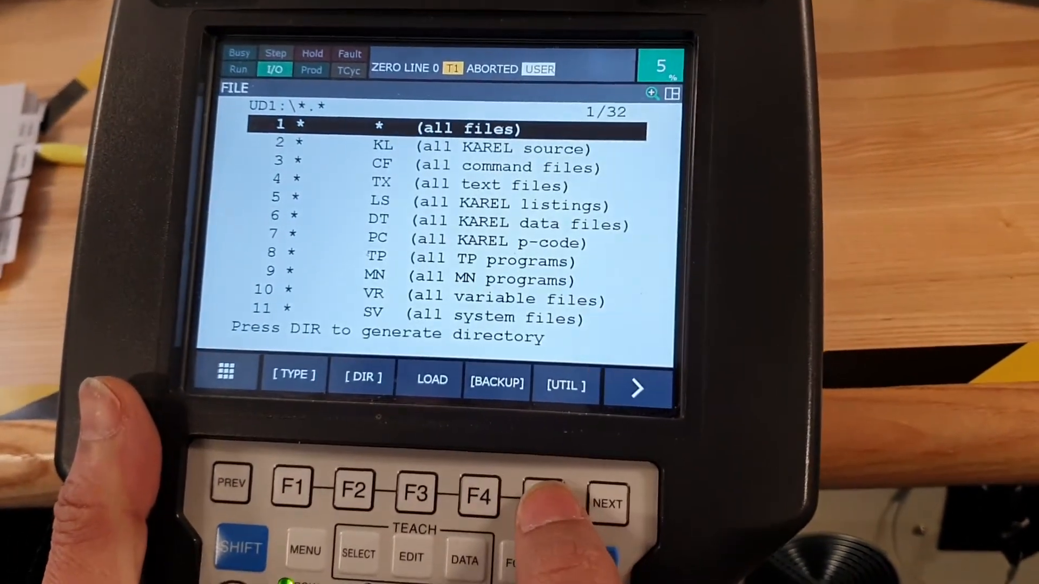
click(565, 385)
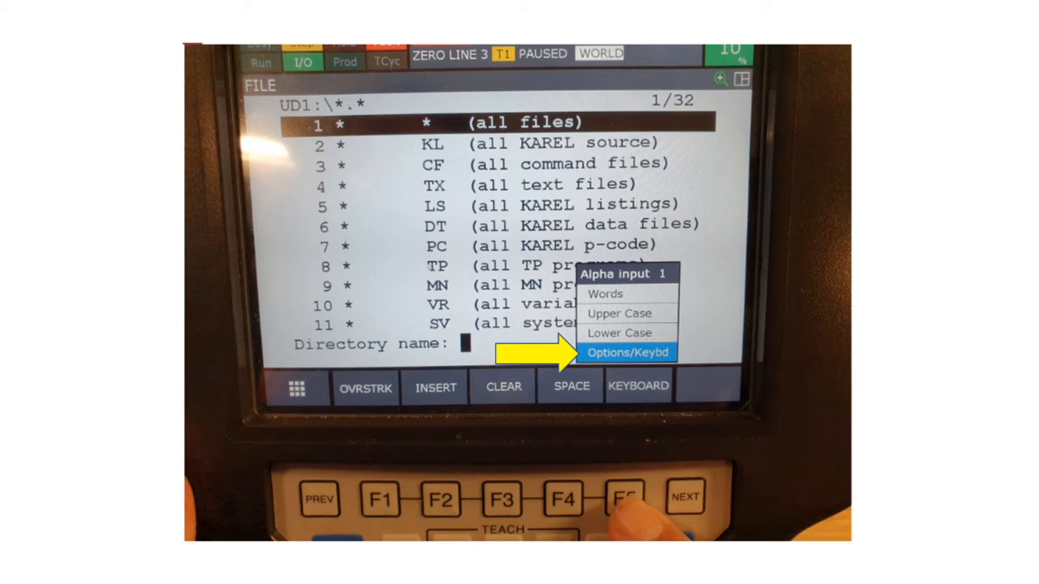
Name the directory BU_030220, choose 'All of above' backup, and confirm YES.
click(626, 352)
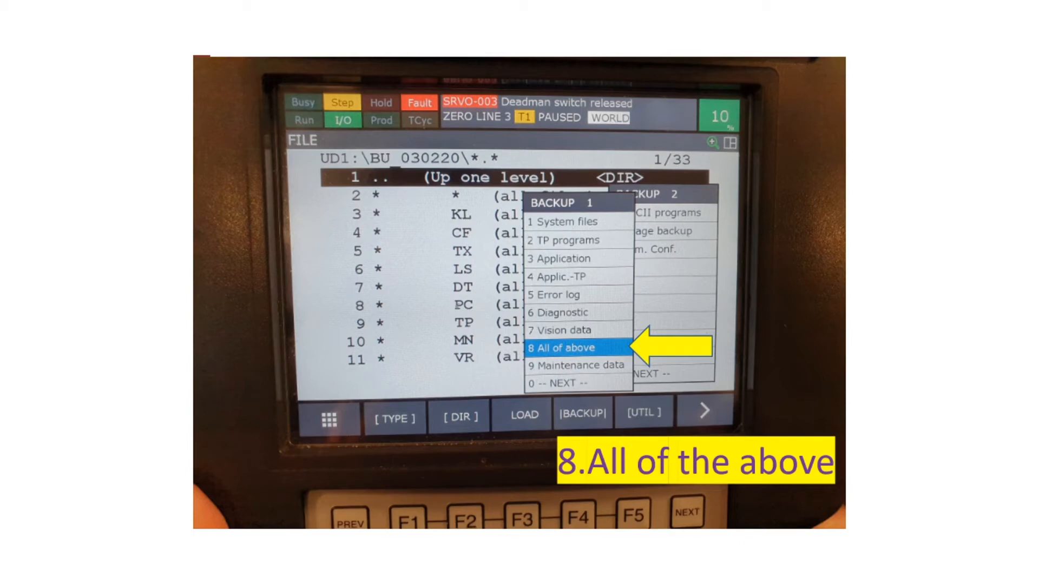
click(563, 348)
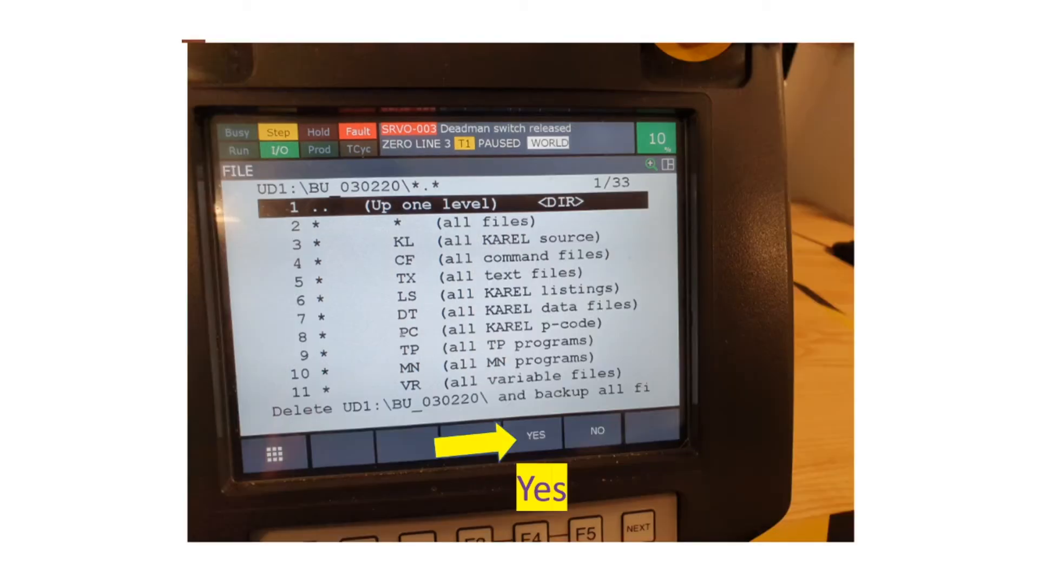
click(535, 436)
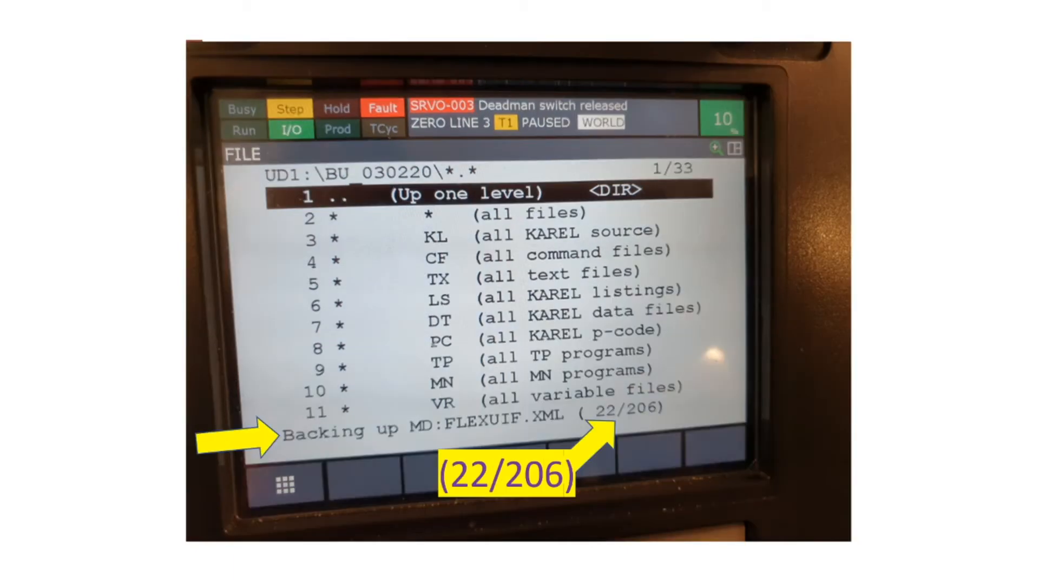